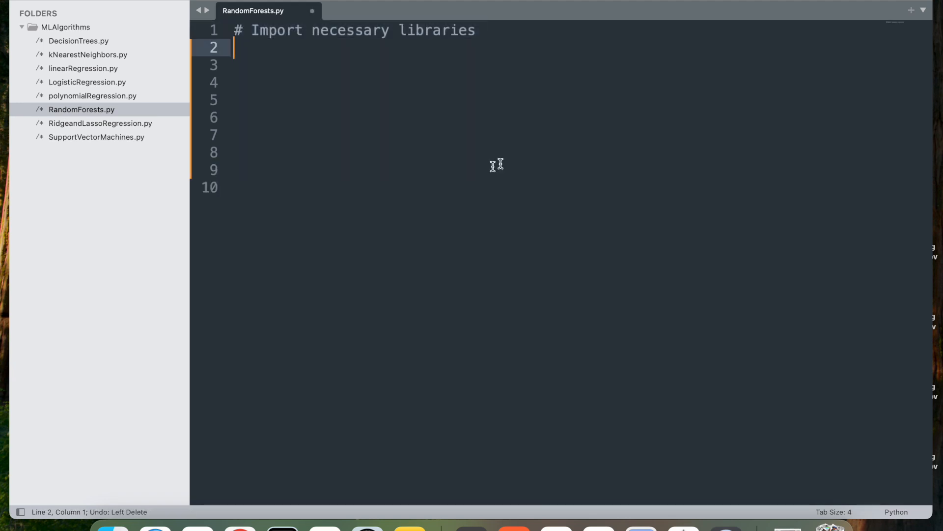
- Import RandomForestClassifier, train_test_split, accuracy_score, confusion_matrix and numpy, then add a '# Sample data' comment
{"action": "type", "text": "from sklearn.ensemble import RandomForestClassifier"}
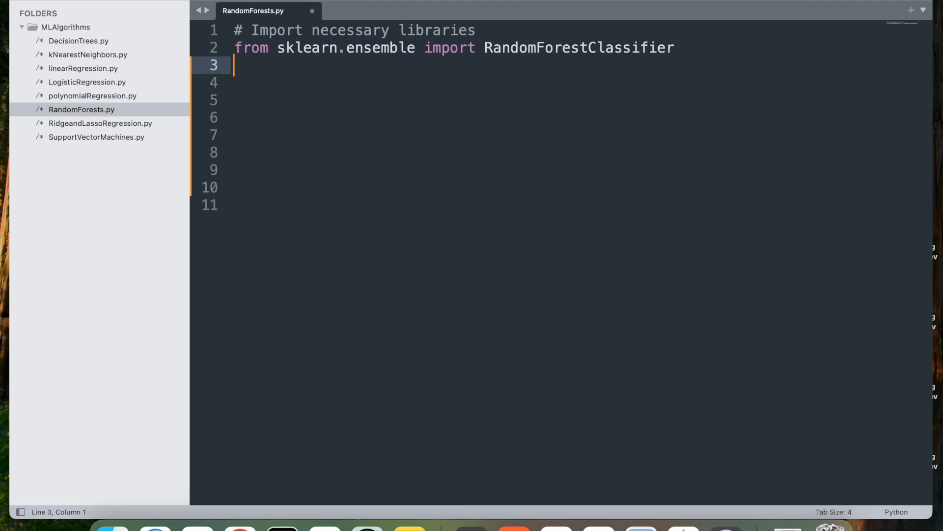
{"action": "type", "text": "from sklearn.model_selection import train_test_split"}
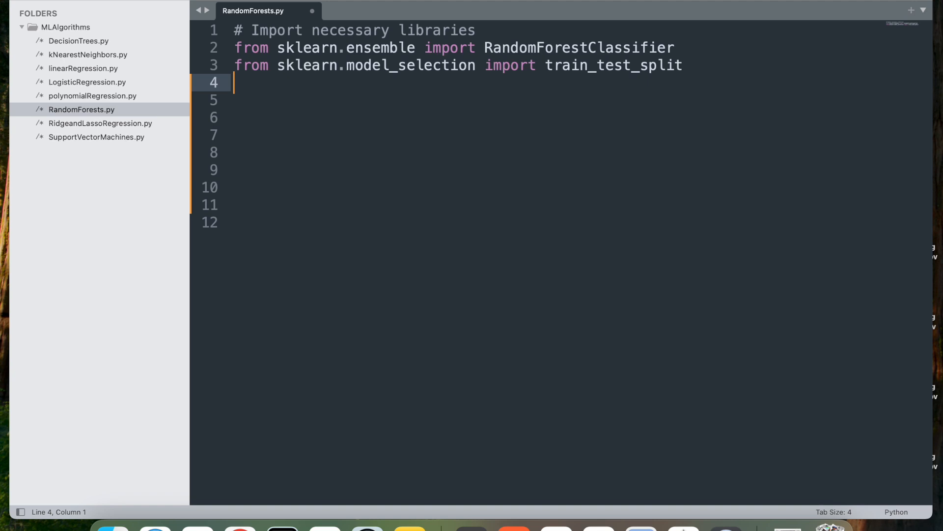
{"action": "type", "text": "from sklearn.metrics import accuracy_score, confusion_matrix"}
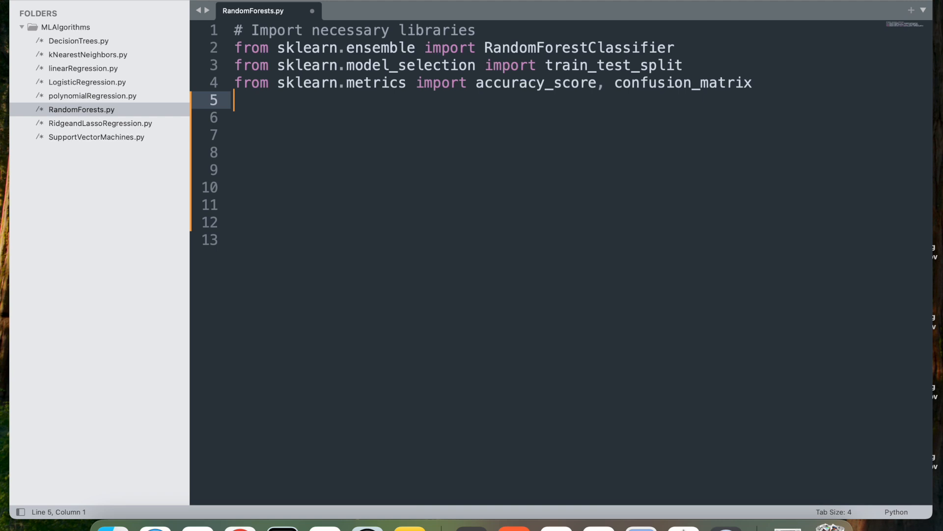
{"action": "type", "text": "import numpy as np"}
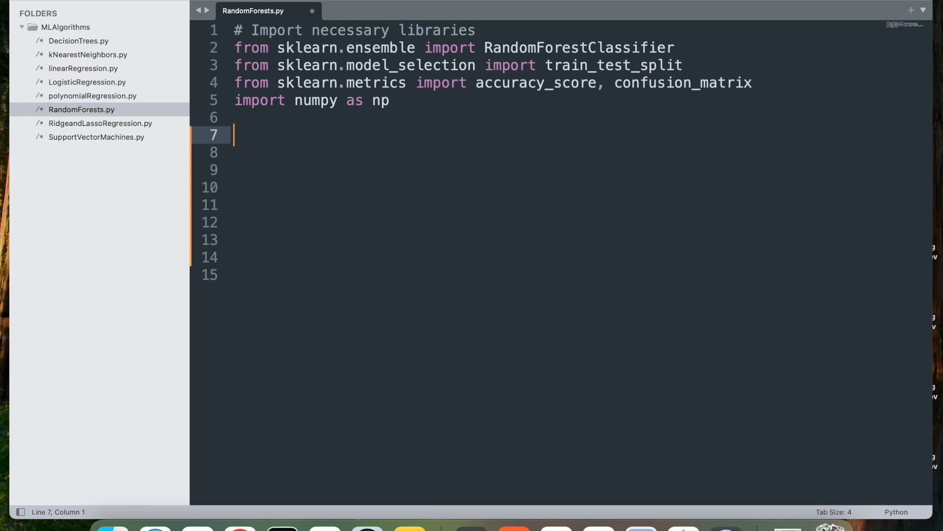
{"action": "type", "text": "# Sample data (e.g., hours studied and grades vs. pass/fail)"}
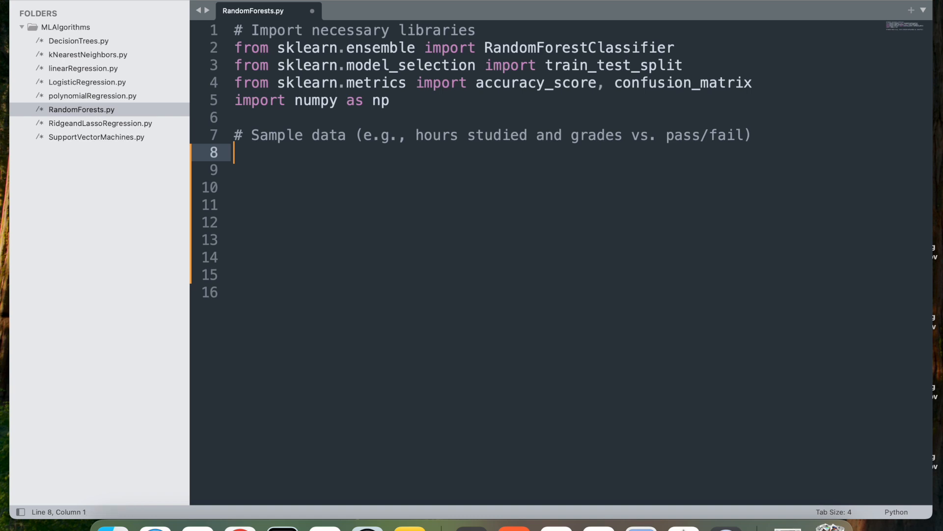
- Define X as an np.array of [hours, grade] pairs with y labels, then add the '# Split the data into training and testing sets' comment
{"action": "type", "text": "X = np.array([[1, 50], [2, 60], [3, 55], [4, 65], [5, 70], [6, 75], [7, 80],"}
{"action": "left_click", "coordinate": [559, 170]}
{"action": "type", "text": "y = np.array([0, 0, 0, 0, 1, 1, 1, 1, 1, 1])  # 0 = fail, 1 = pass"}
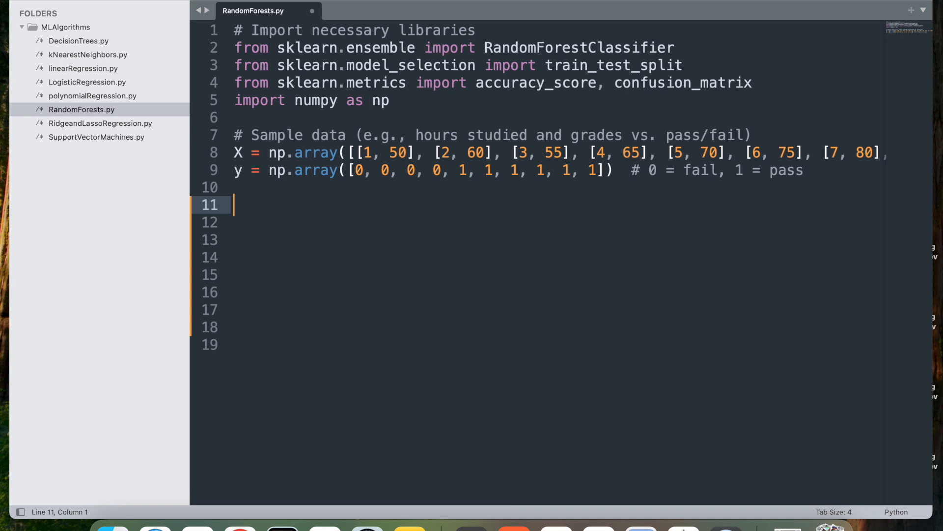
{"action": "type", "text": "# Split the data into training and testing sets"}
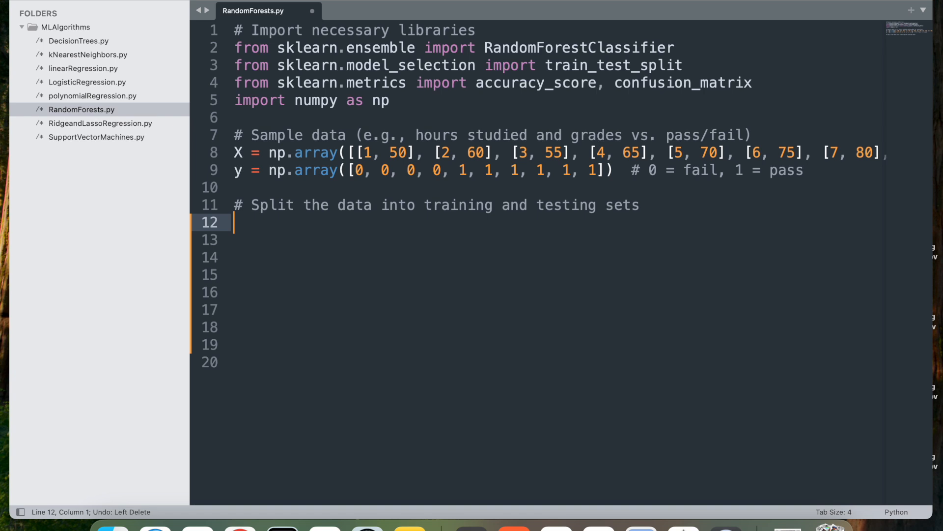
- Split X, y with train_test_split(test_size=0.2, random_state set) and fit the RandomForestClassifier on X_train, y_train
{"action": "type", "text": "X_train, X_test, y_train, y_test = train_test_split(X, y, test_size=0.2, random_state=42)"}
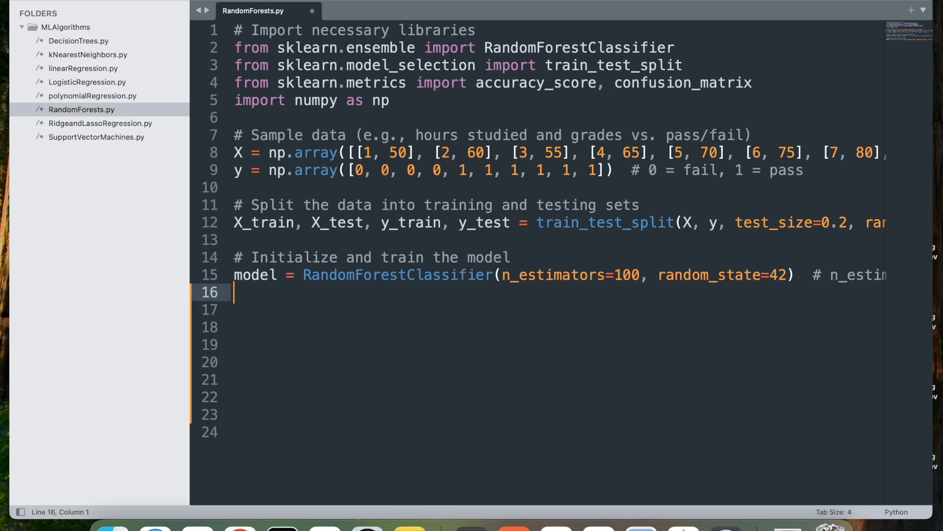
{"action": "type", "text": "model.fit(X_train, y_train)"}
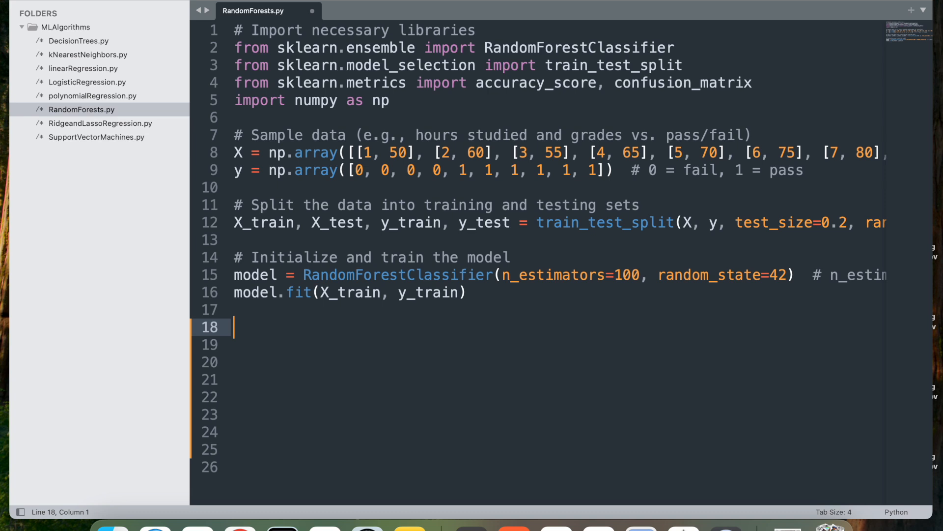
- Add a '# Make predictions' section computing y_pred = model.predict(X_test)
{"action": "type", "text": "# Make predictions"}
{"action": "left_click", "coordinate": [556, 345]}
{"action": "type", "text": "y_pred = model.predict(X_test)"}
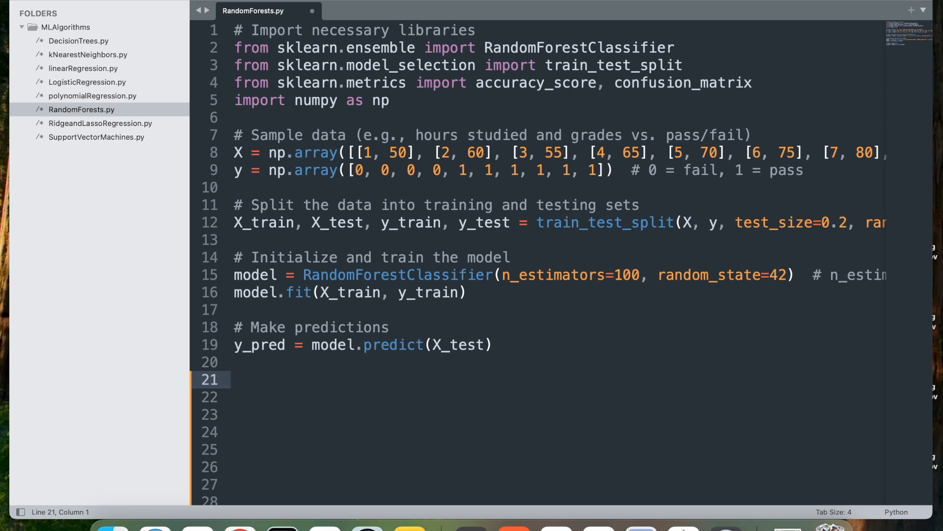
{"action": "mouse_move", "coordinate": [470, 174]}
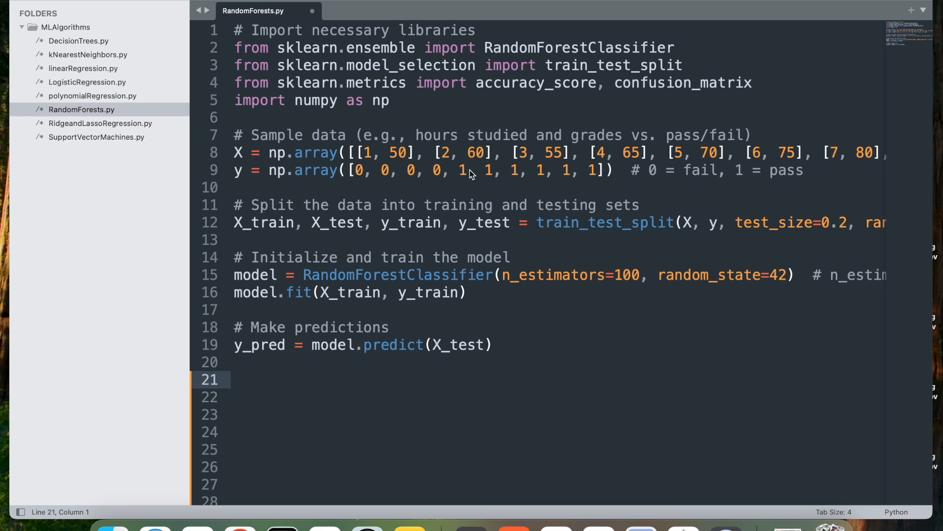
- Under '# Evaluate the model', compute accuracy with accuracy_score and conf_matrix with confusion_matrix on y_test, y_pred
{"action": "type", "text": "# Evaluate the model"}
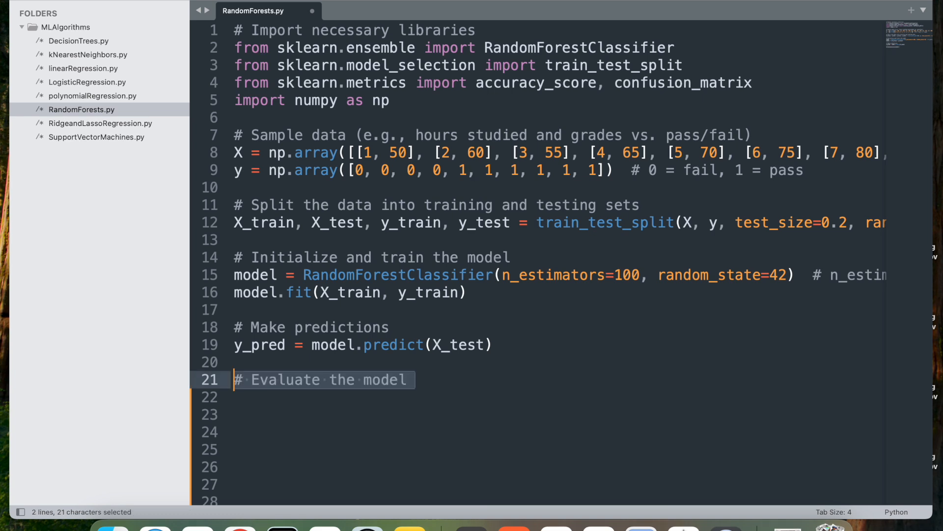
{"action": "type", "text": "accuracy = accuracy_score(y_test, y_pred)"}
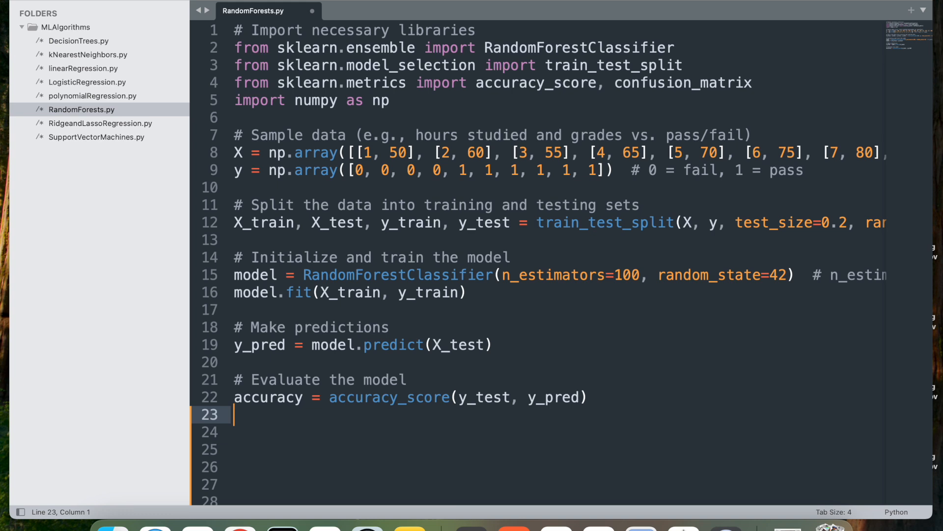
{"action": "type", "text": "conf_matrix = confusion_matrix(y_test, y_pred)"}
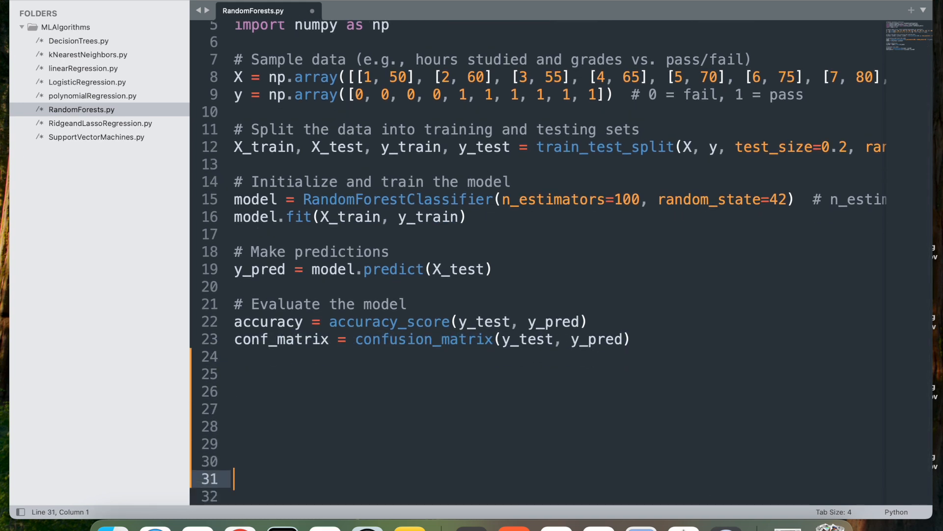
- Print "Accuracy:" with accuracy and "Confusion Matrix:" with conf_matrix
{"action": "left_click", "coordinate": [235, 356]}
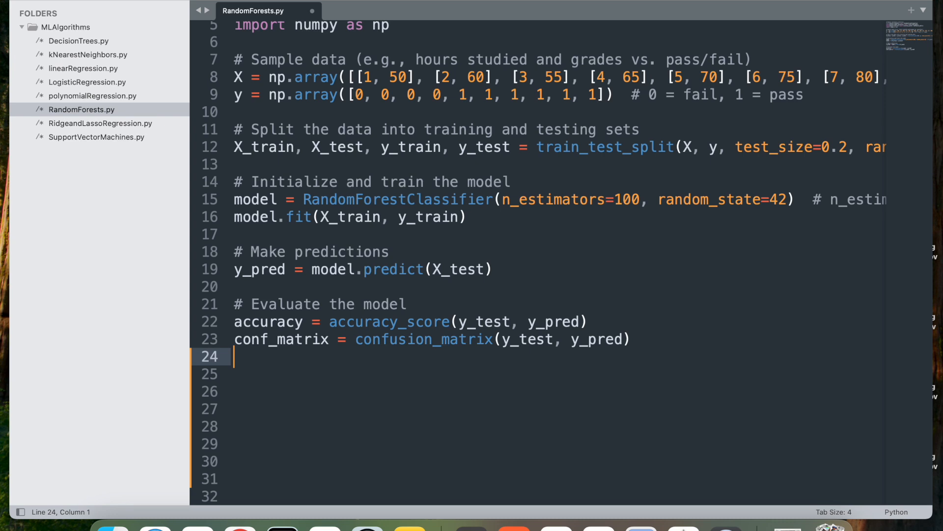
{"action": "type", "text": "print(\"Accuracy:\", accuracy)"}
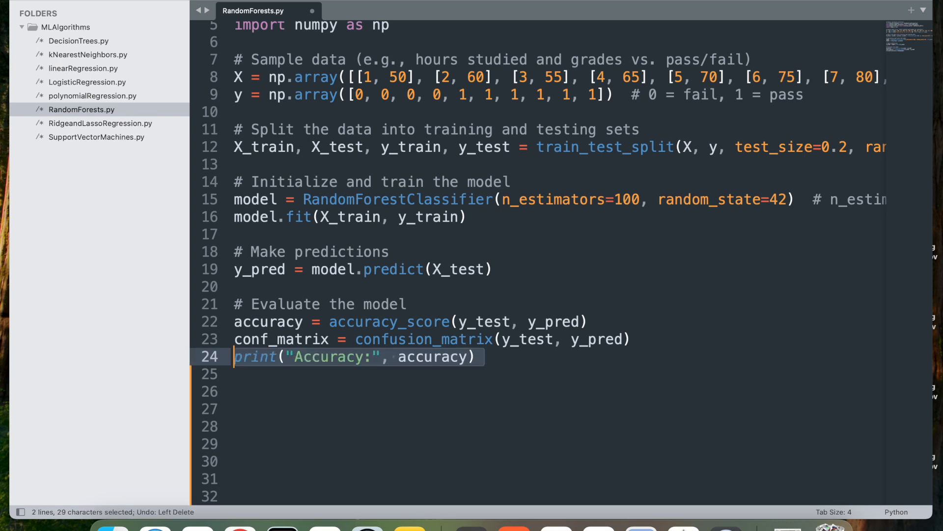
{"action": "type", "text": "print(\"Confusion Matrix:\\n\", conf_matrix)"}
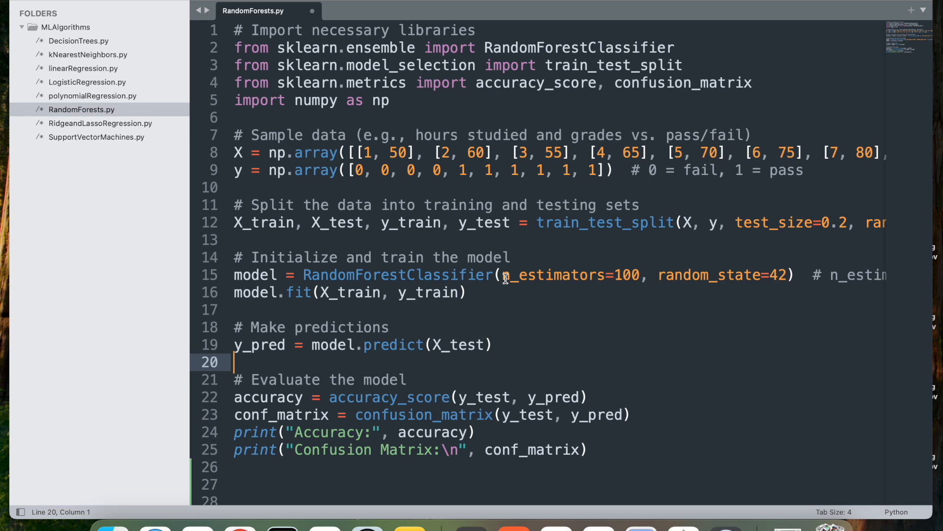
{"action": "mouse_move", "coordinate": [532, 266]}
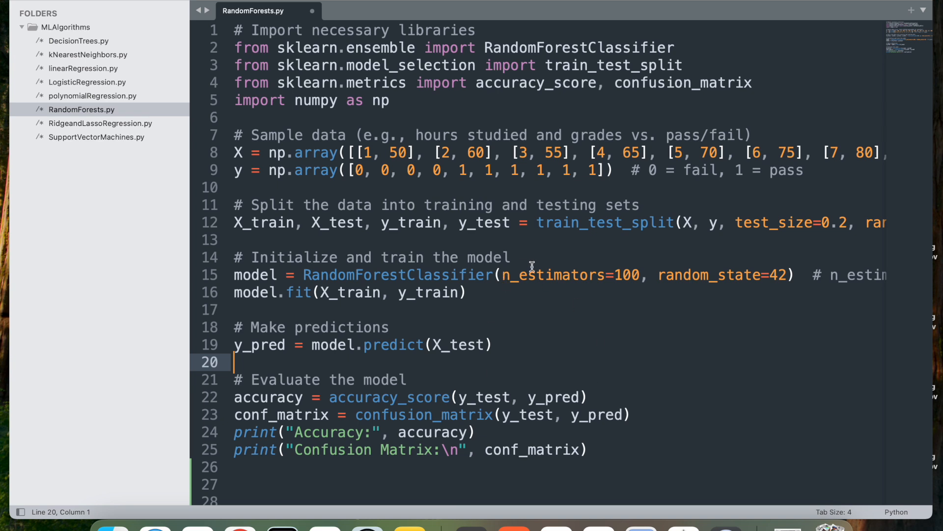
{"action": "scroll", "scroll_direction": "down", "scroll_amount": 3}
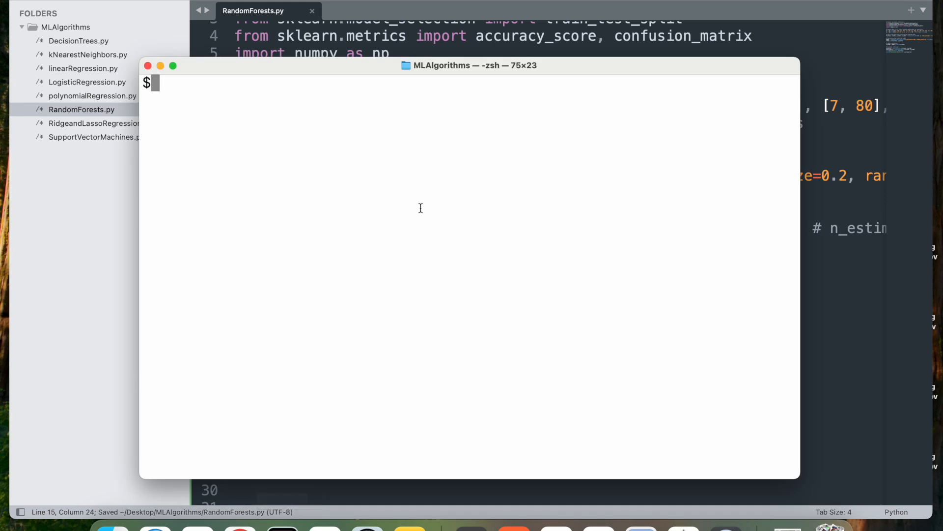
- Run 'python RandomForests.py' in Terminal, printing Accuracy: 1.0 and the 2×2 confusion matrix
{"action": "type", "text": "p"}
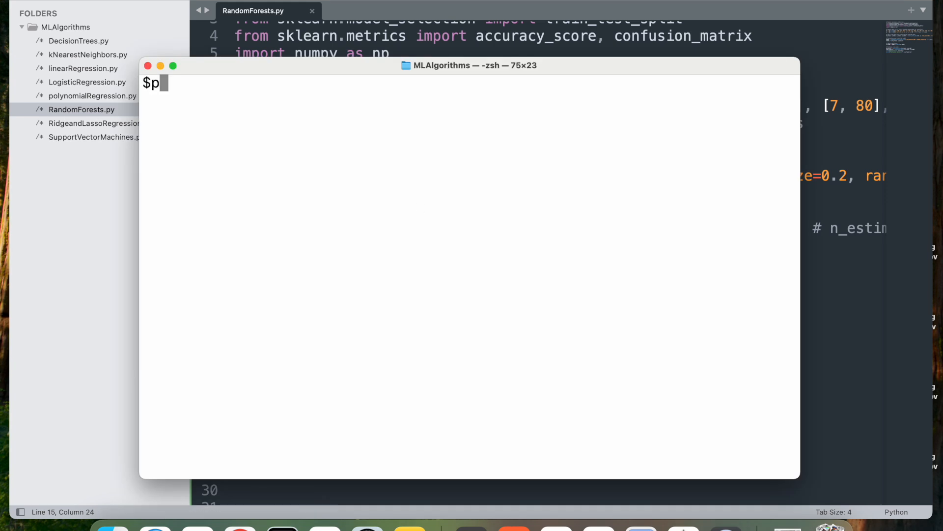
{"action": "type", "text": "ython RandomForests.py"}
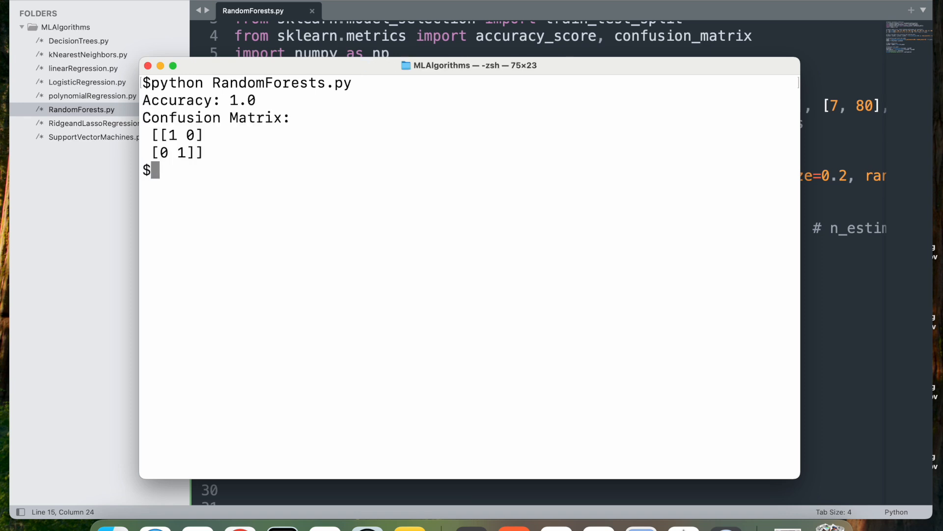
{"action": "mouse_move", "coordinate": [270, 173]}
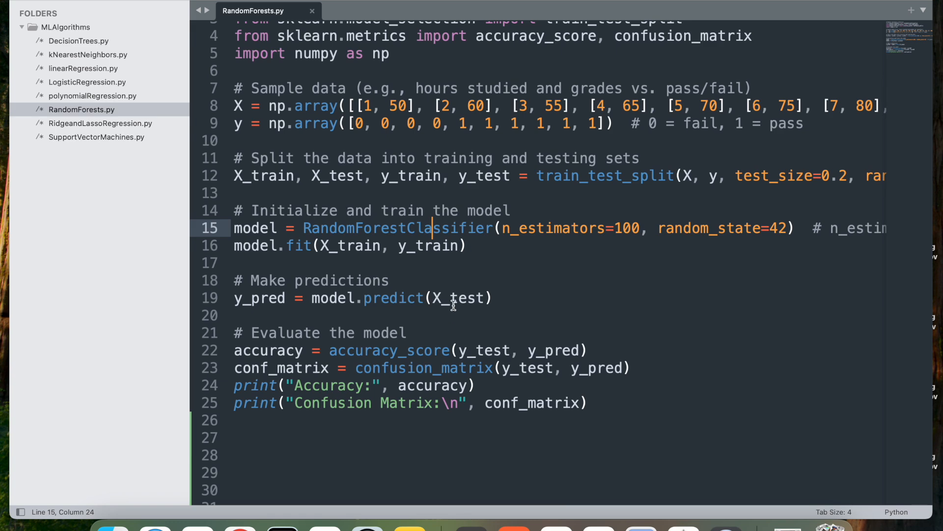
{"action": "scroll", "scroll_direction": "down", "scroll_amount": 3}
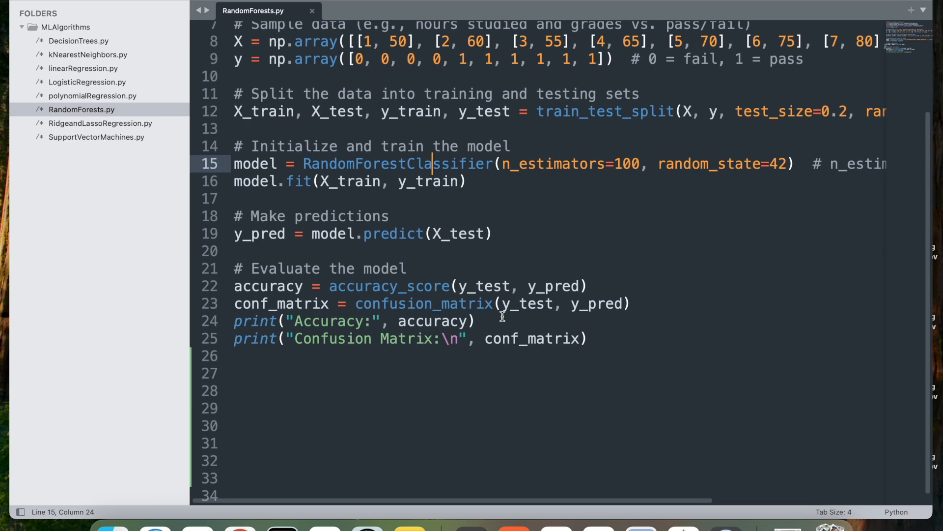